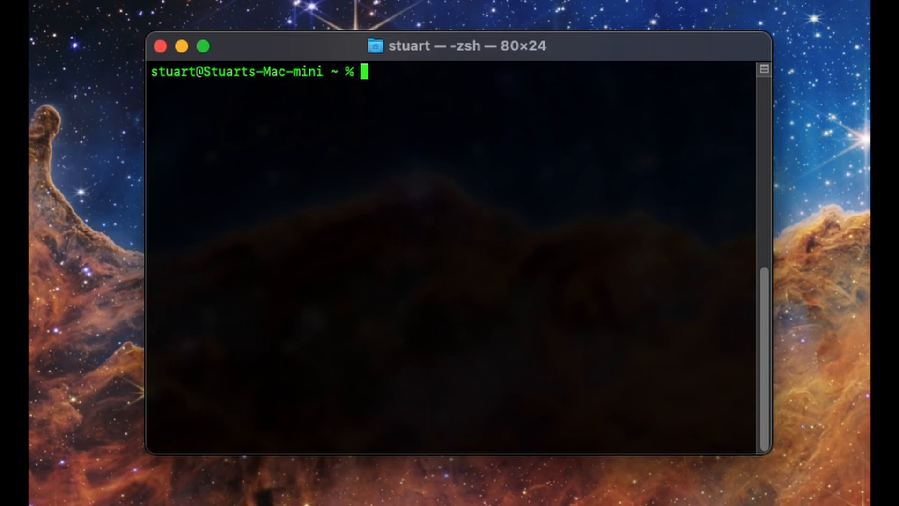
- Run brew search firefox, listing one matching formula and three casks
{"action": "type", "text": "brew search firefox"}
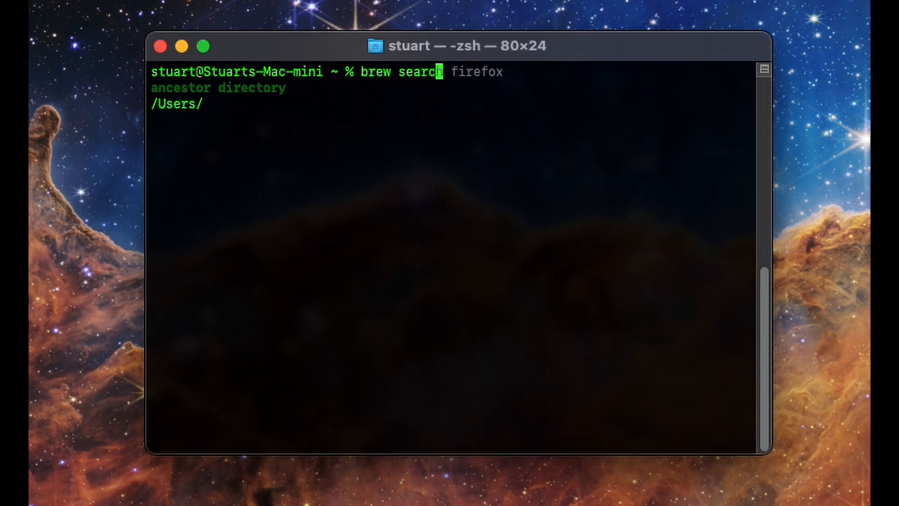
{"action": "key", "text": "tab"}
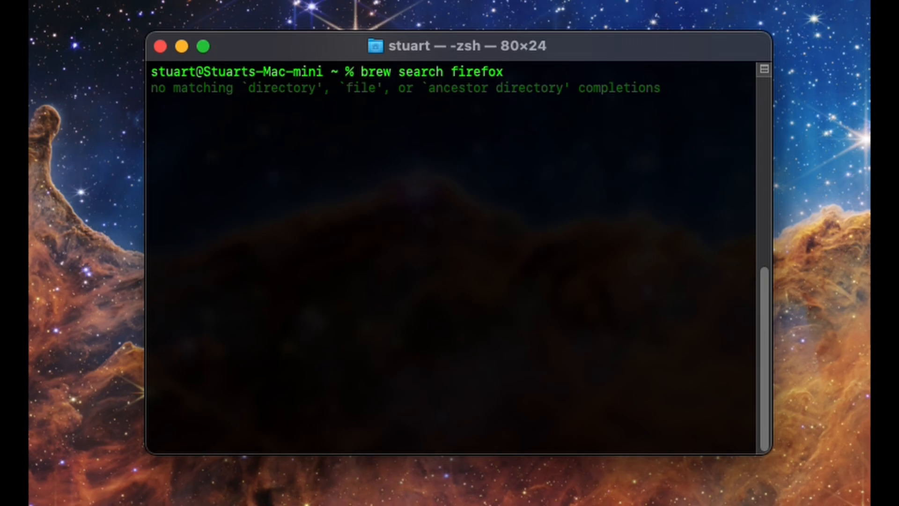
{"action": "key", "text": "Return"}
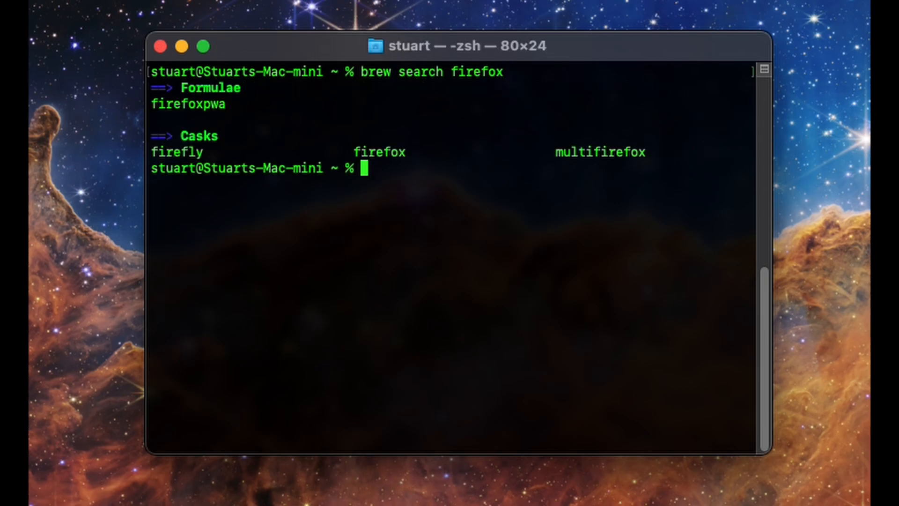
{"action": "mouse_move", "coordinate": [332, 151]}
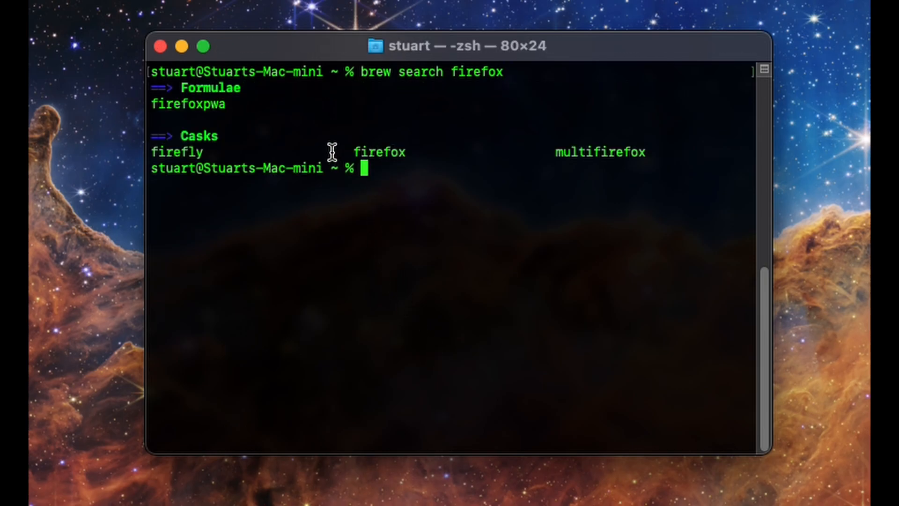
{"action": "mouse_move", "coordinate": [399, 189]}
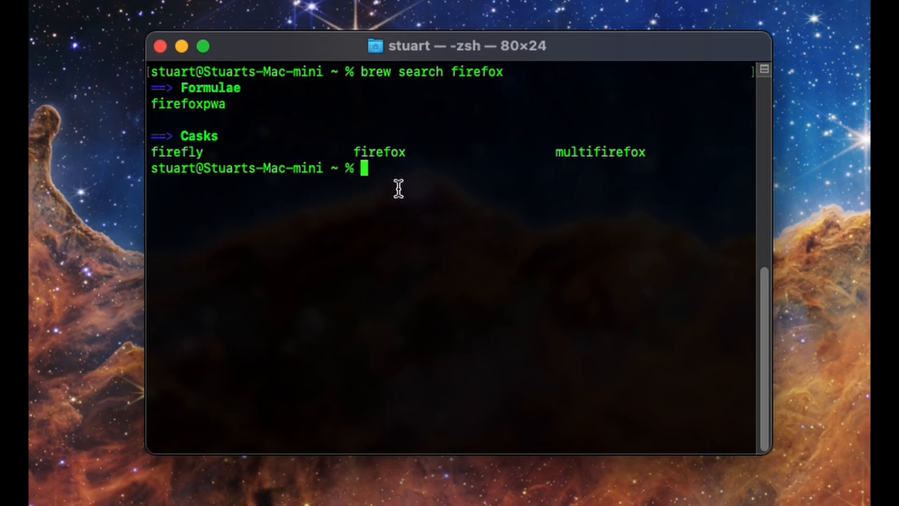
{"action": "mouse_move", "coordinate": [603, 146]}
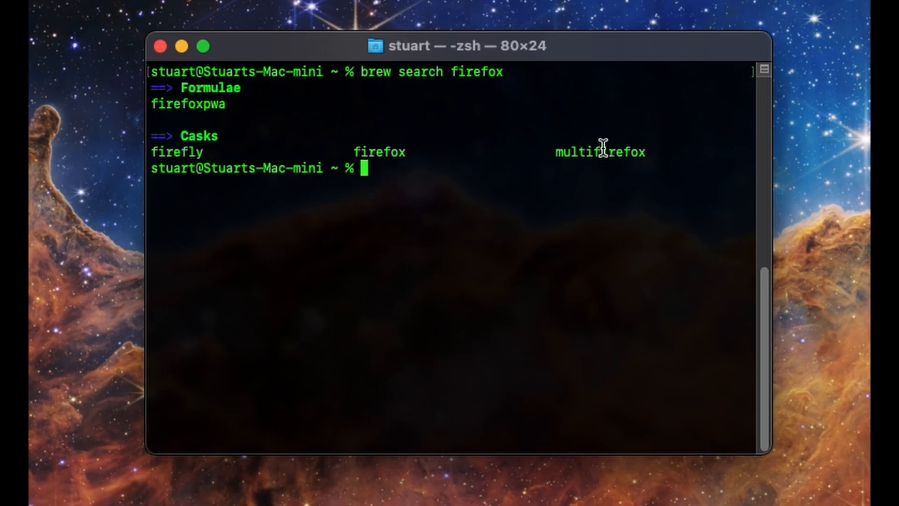
{"action": "mouse_move", "coordinate": [499, 174]}
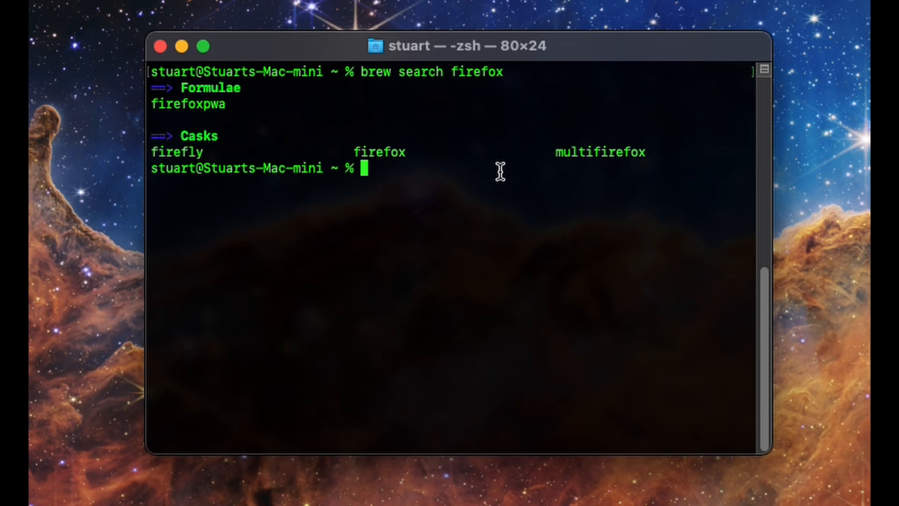
{"action": "mouse_move", "coordinate": [262, 131]}
{"action": "type", "text": "brew search fir"}
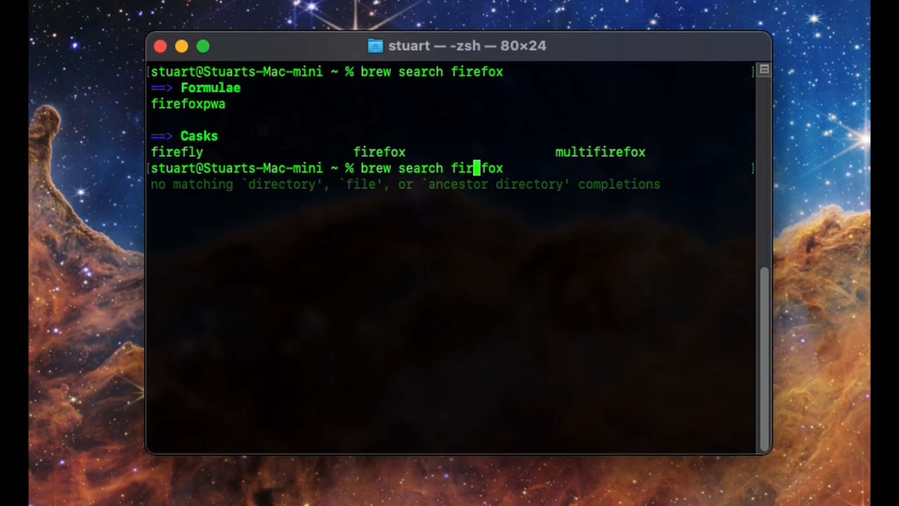
- Re-run the firefox search with --cask, returning only the three casks
{"action": "type", "text": "--cask"}
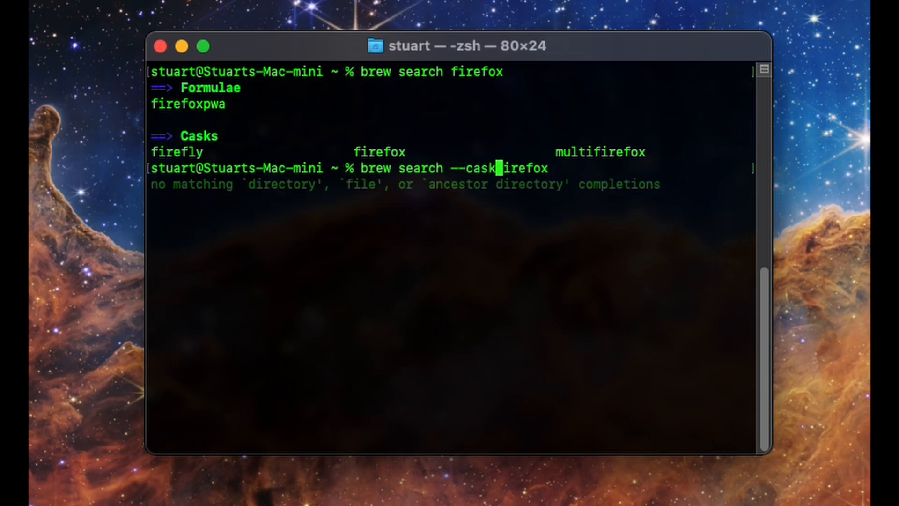
{"action": "type", "text": "s "}
{"action": "key", "text": "Return"}
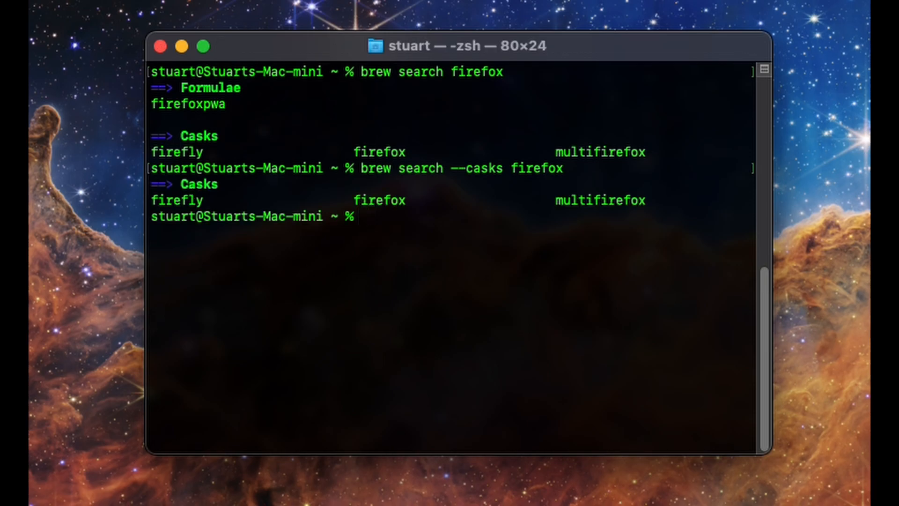
{"action": "mouse_move", "coordinate": [413, 166]}
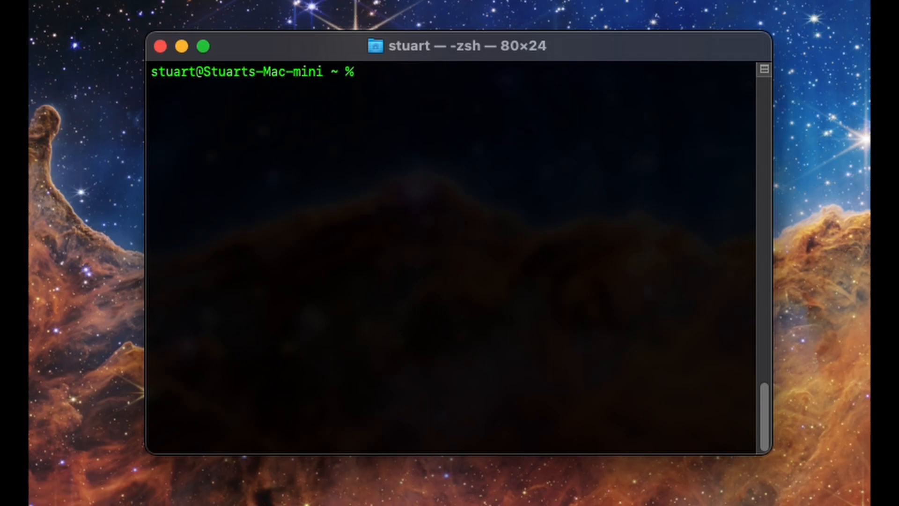
- Run brew install for the firefox cask and let the download and install proceed
{"action": "type", "text": "brew install chrome brave-browser opera-gx"}
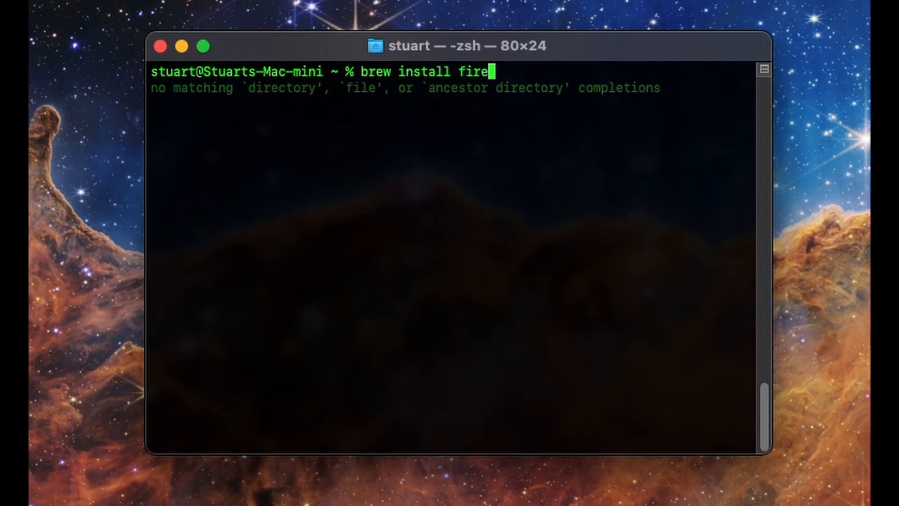
{"action": "key", "text": "Return"}
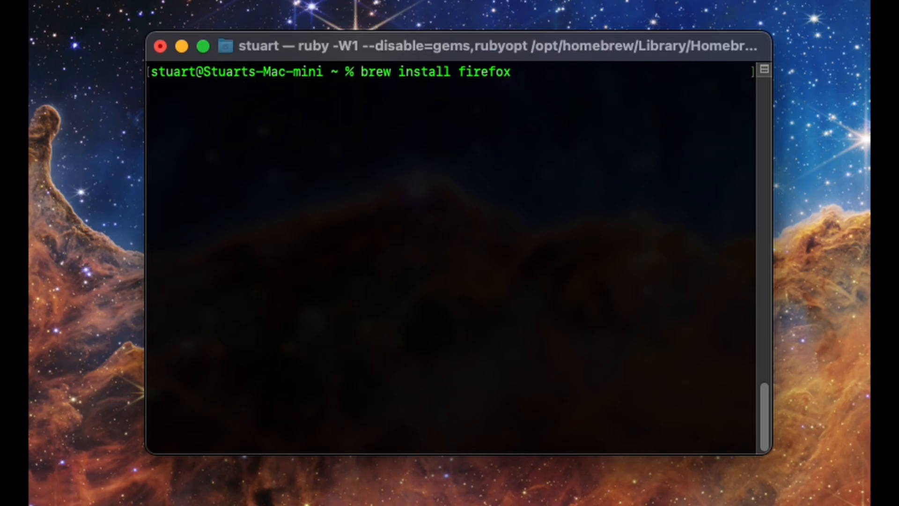
{"action": "key", "text": "Return"}
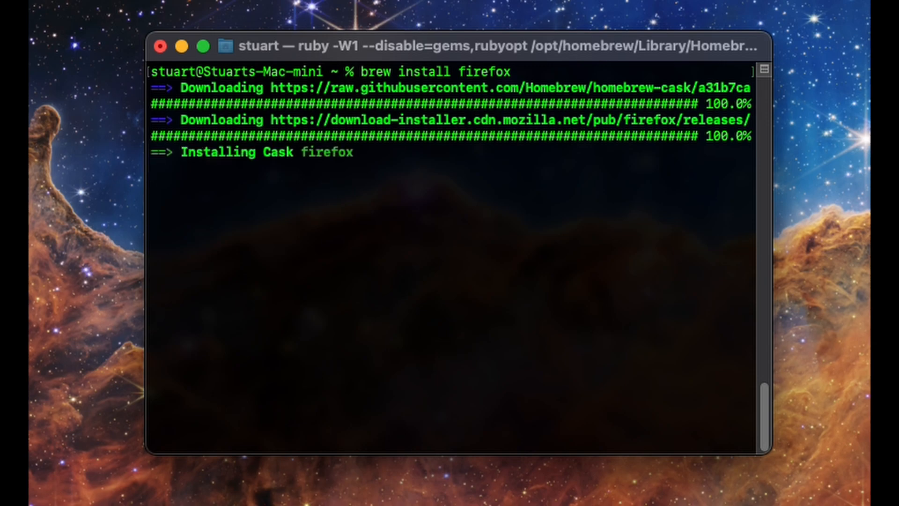
{"action": "mouse_move", "coordinate": [479, 204]}
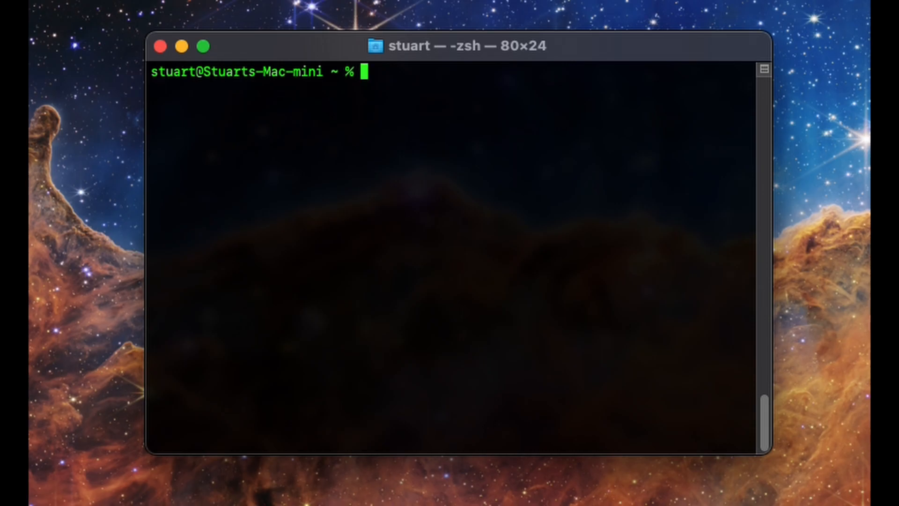
- Run brew install google-chrome brave-browser opera-gx as one command
{"action": "type", "text": "brew install firefox"}
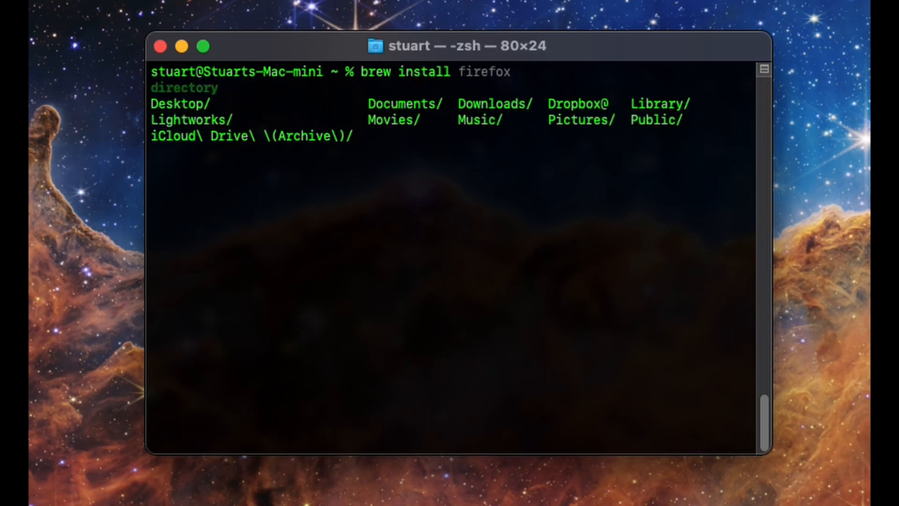
{"action": "type", "text": "google-chrome"}
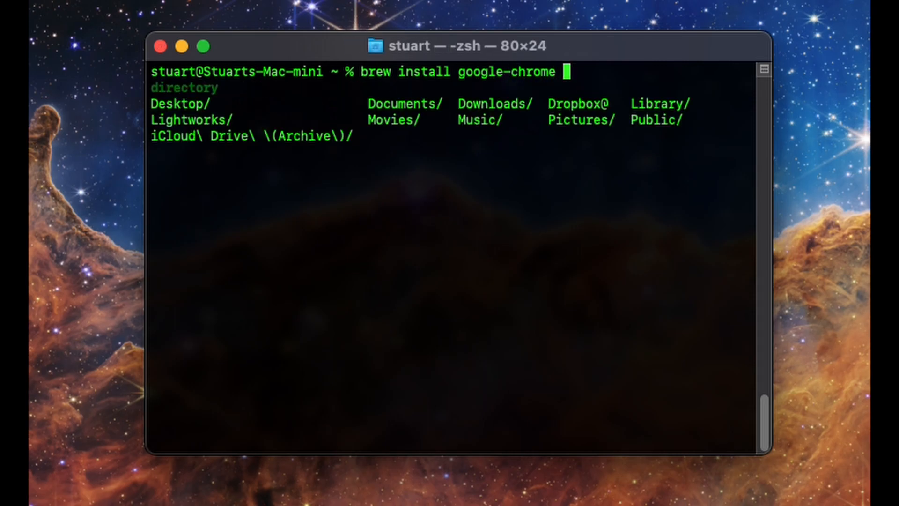
{"action": "type", "text": "brave-browser"}
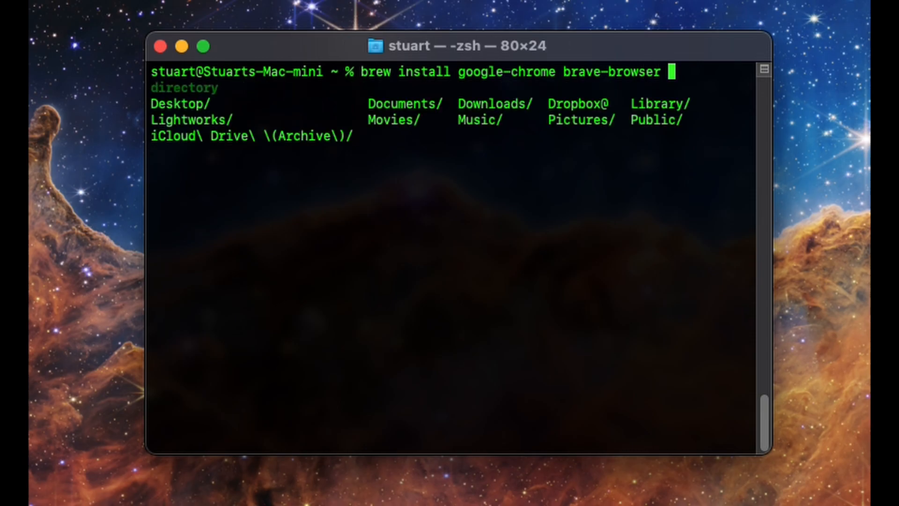
{"action": "type", "text": "opera-"}
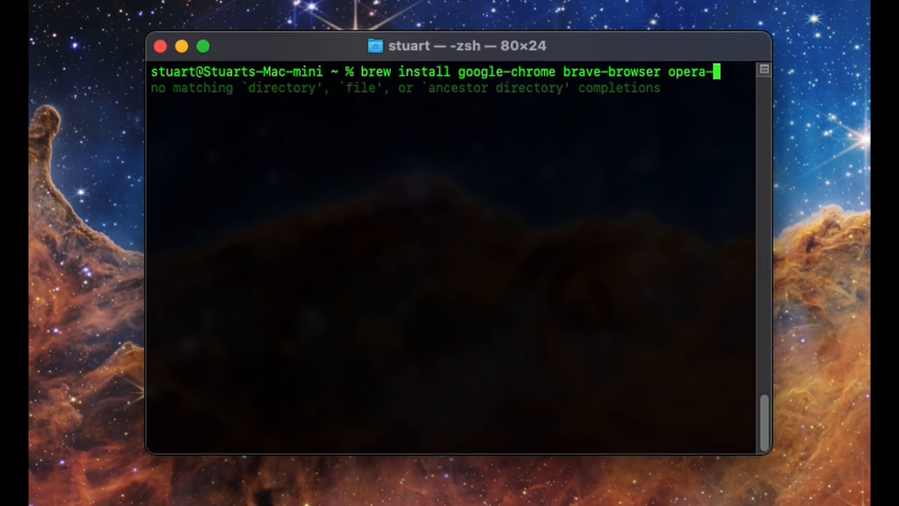
{"action": "type", "text": "gx"}
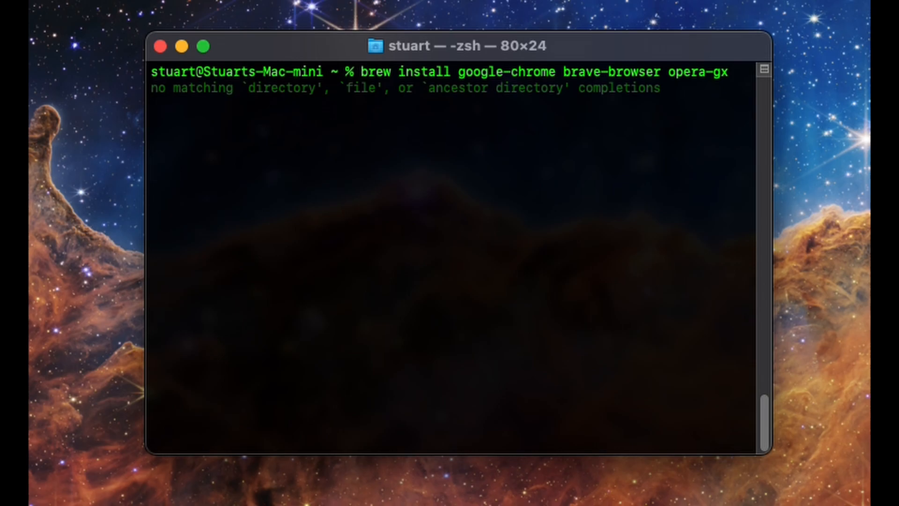
{"action": "key", "text": "Return"}
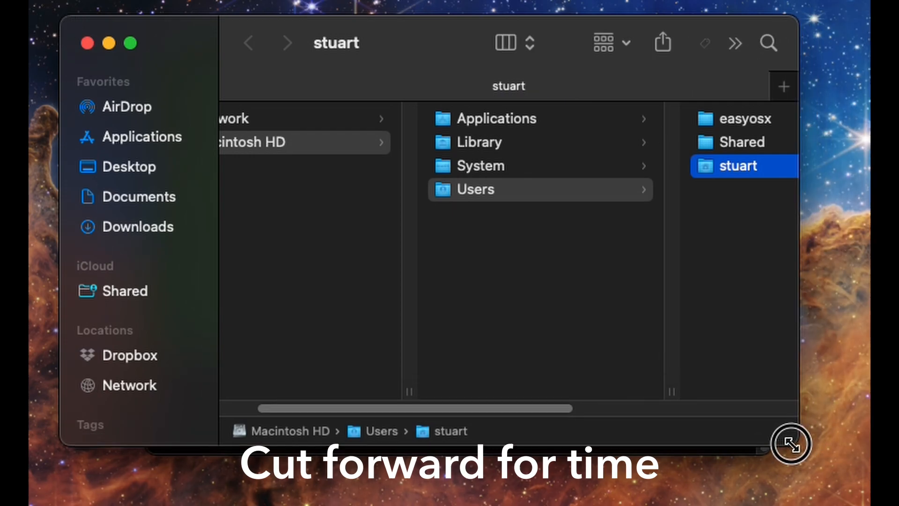
- Check Applications for Brave Browser.app and Opera GX.app, then close Finder
{"action": "left_click", "coordinate": [145, 137]}
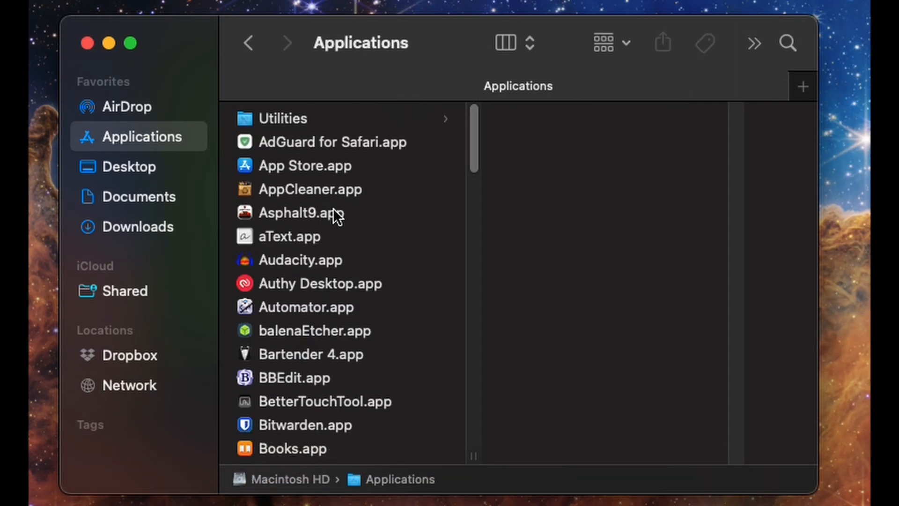
{"action": "scroll", "scroll_direction": "down", "scroll_amount": 3}
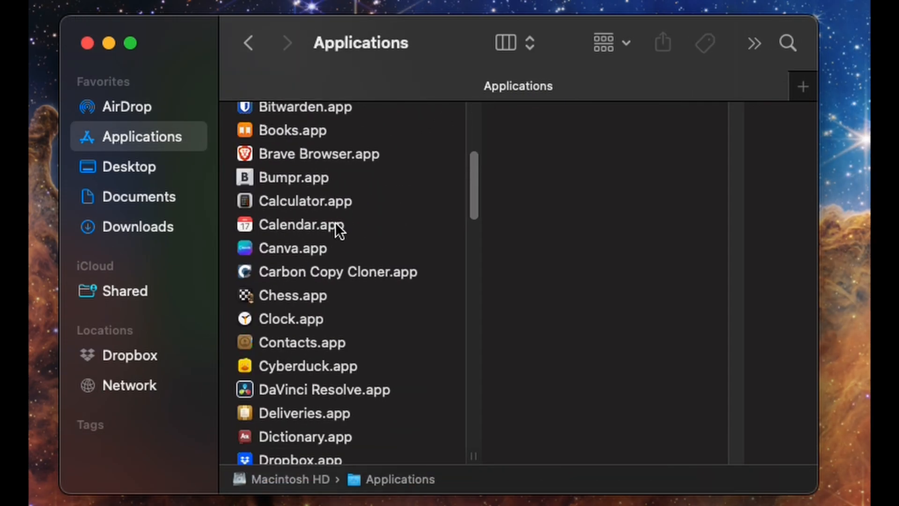
{"action": "scroll", "scroll_direction": "up", "scroll_amount": 3}
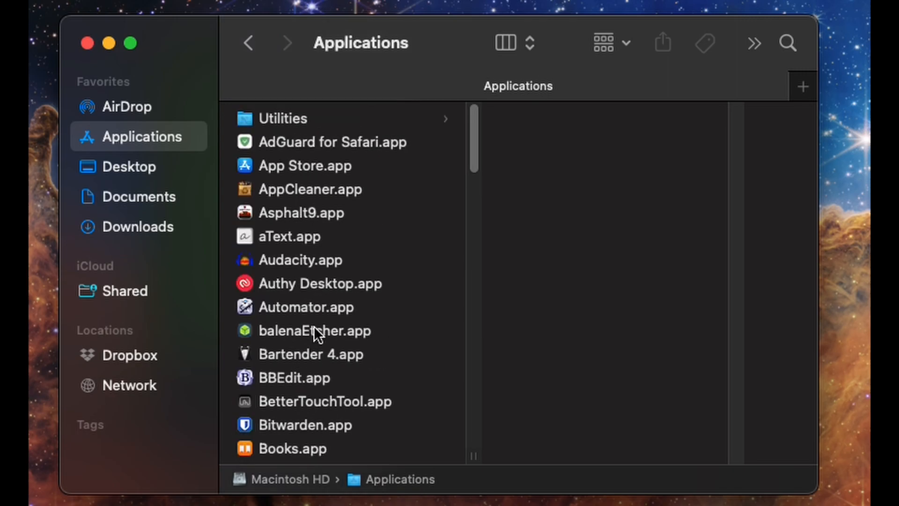
{"action": "scroll", "scroll_direction": "down", "scroll_amount": 3}
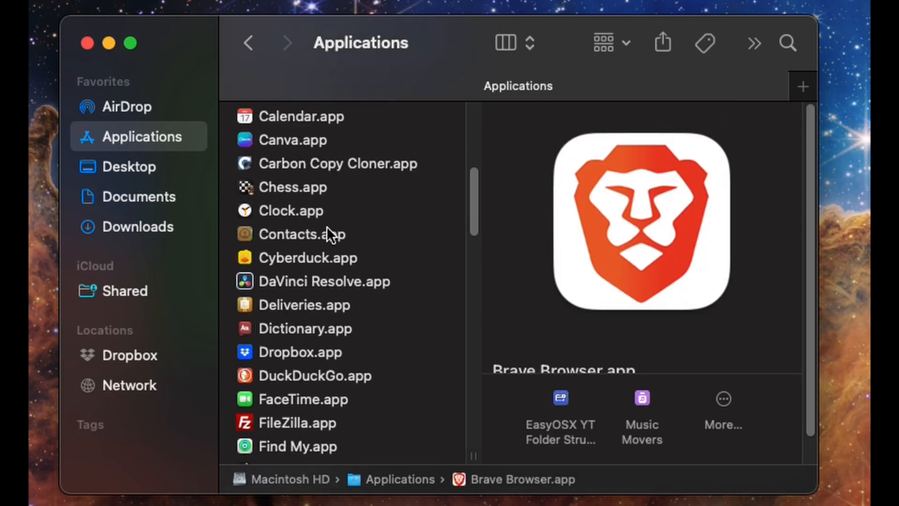
{"action": "left_click", "coordinate": [321, 387]}
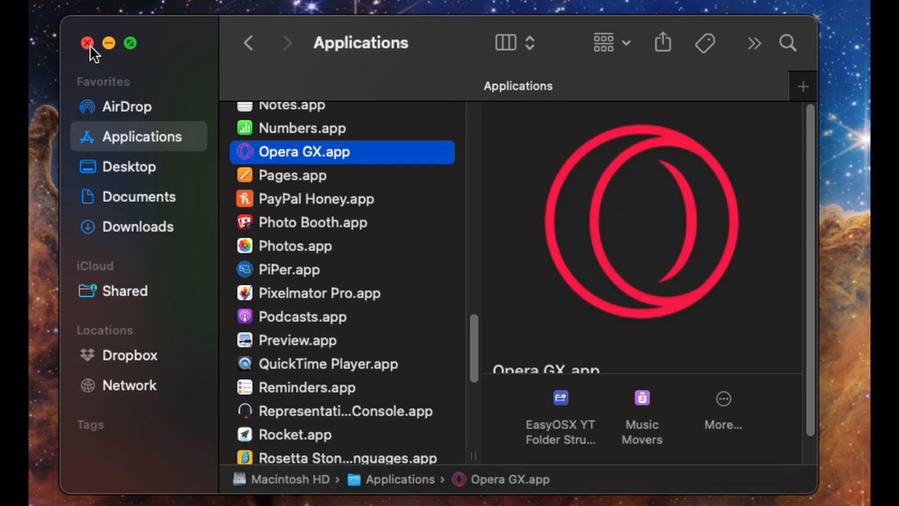
{"action": "left_click", "coordinate": [86, 42]}
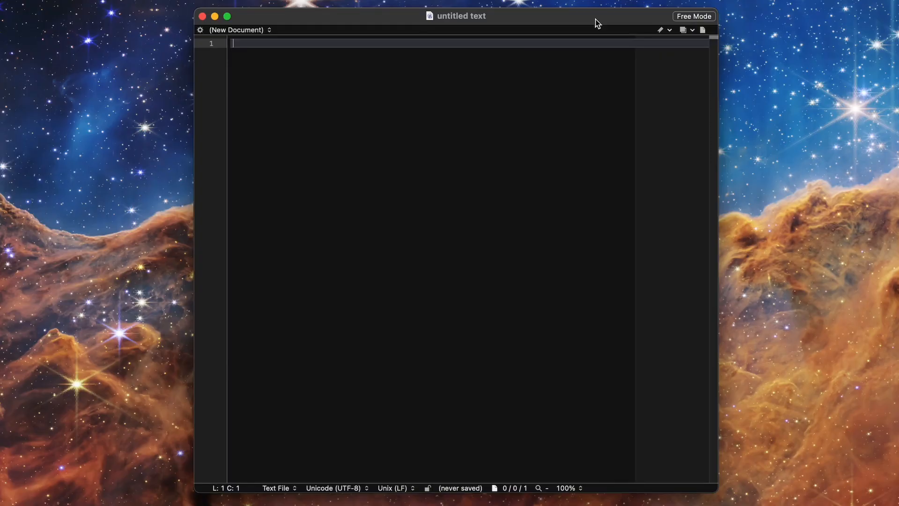
- List brave-browser, google-chrome and opera-gx and save it as packages.txt on the Desktop
{"action": "type", "text": "brave-"}
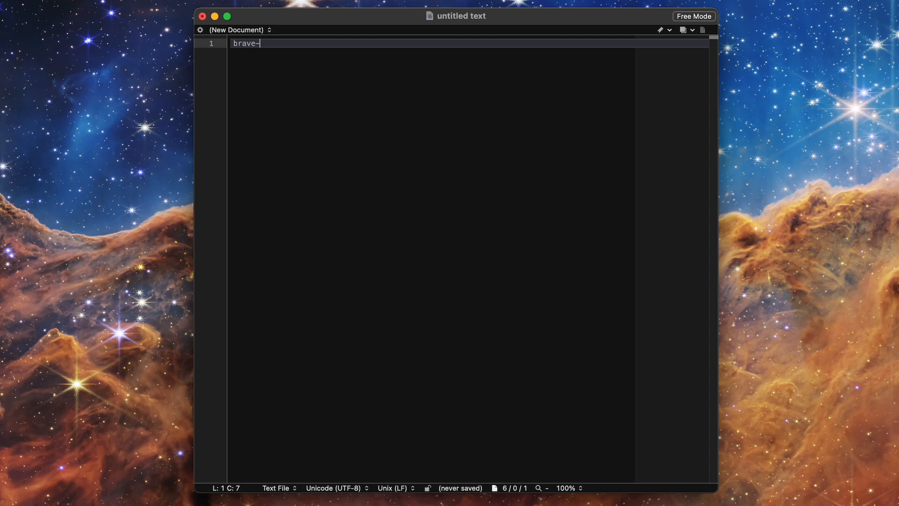
{"action": "type", "text": "browser"}
{"action": "type", "text": "google-chrome"}
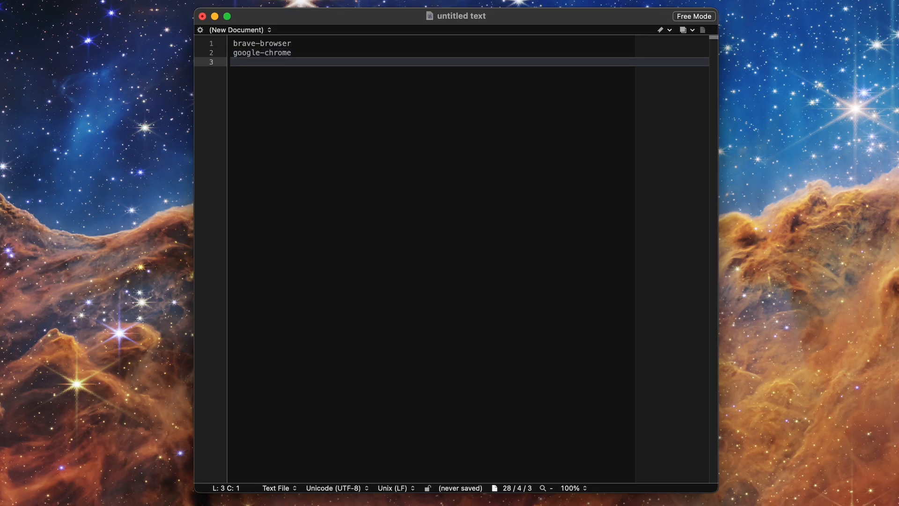
{"action": "type", "text": "opera-g"}
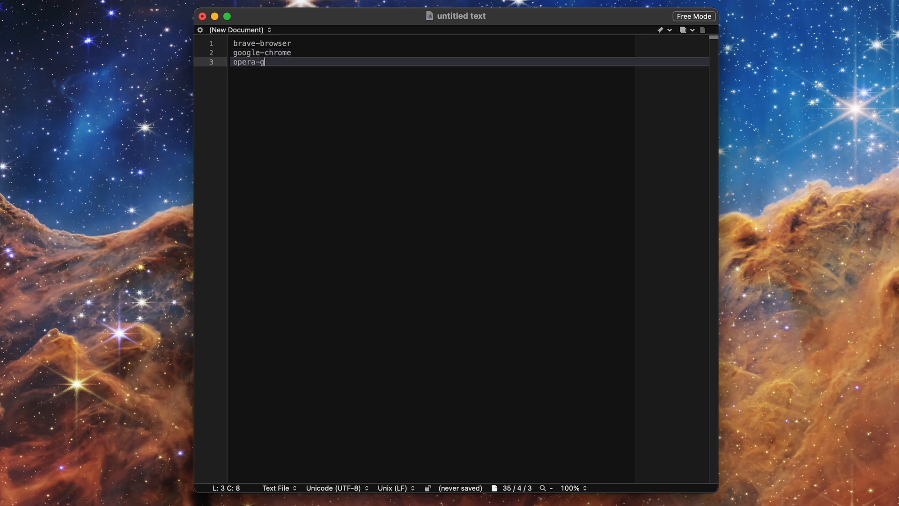
{"action": "type", "text": "x"}
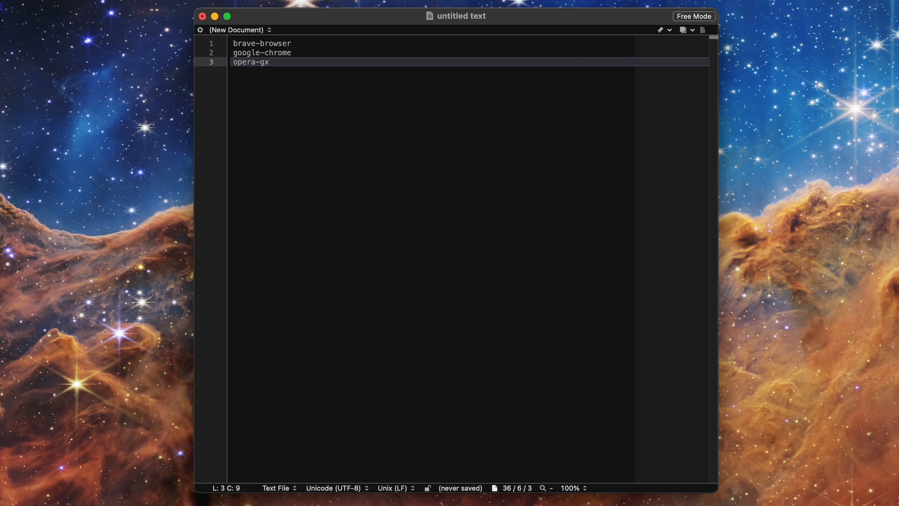
{"action": "key", "text": "cmd+s"}
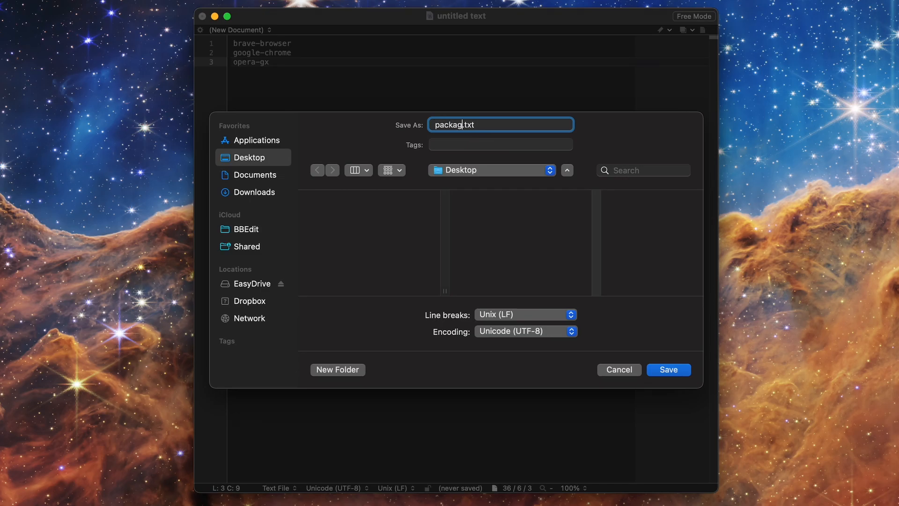
{"action": "left_click", "coordinate": [667, 369]}
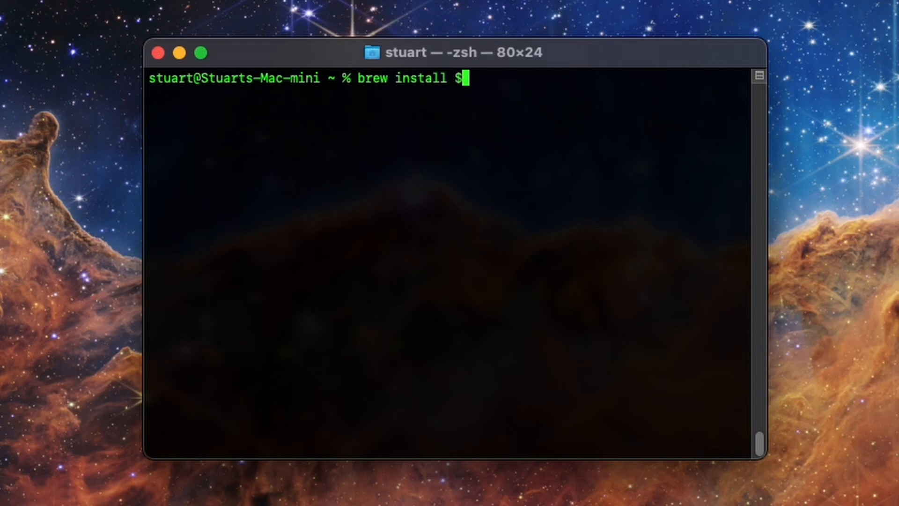
- Start brew install $(cat ~/Desktop/packages.txt), grant Desktop access, then trim back to $(cat
{"action": "type", "text": "(cat"}
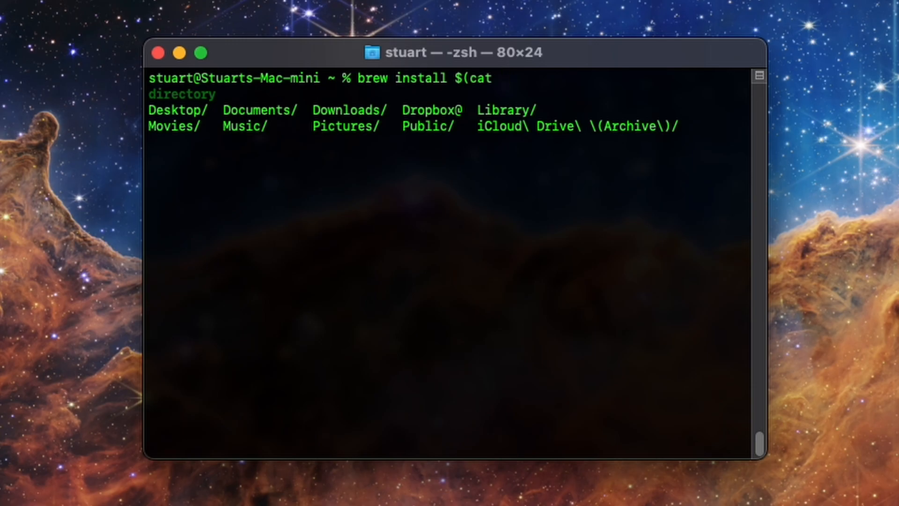
{"action": "type", "text": "~"}
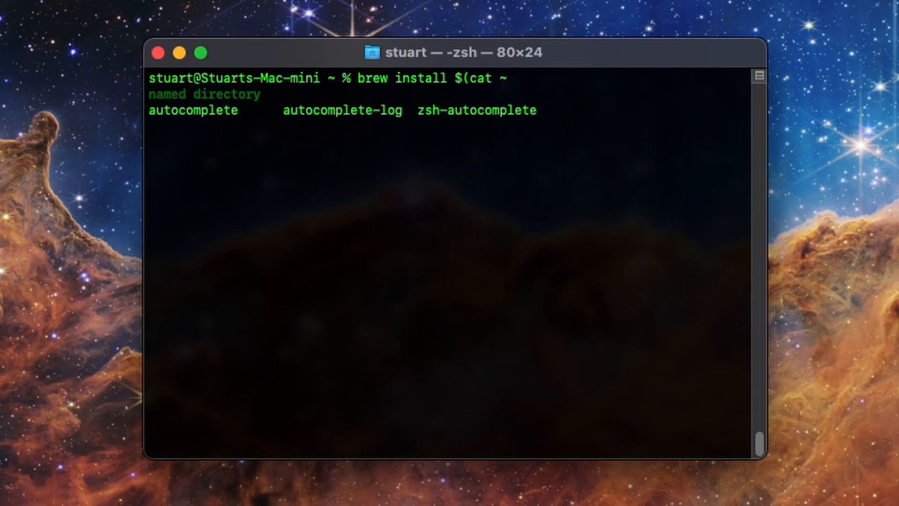
{"action": "type", "text": "/D"}
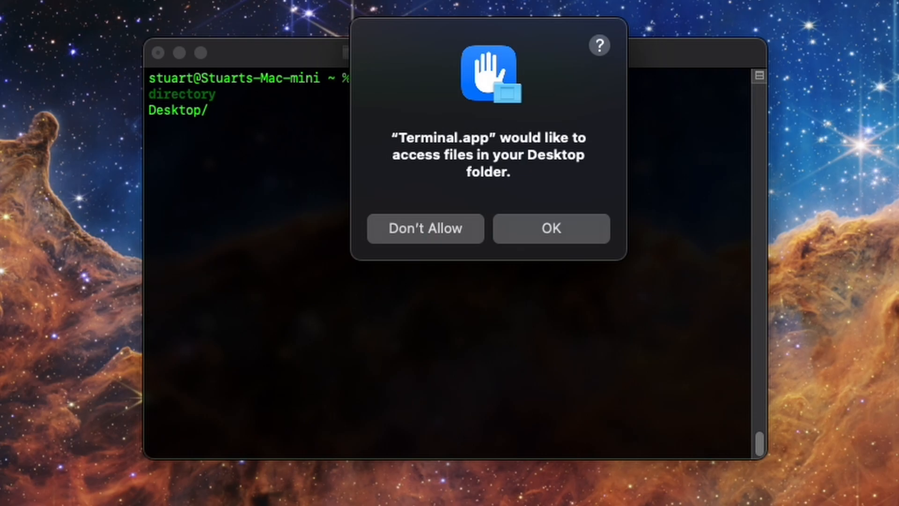
{"action": "left_click", "coordinate": [551, 228]}
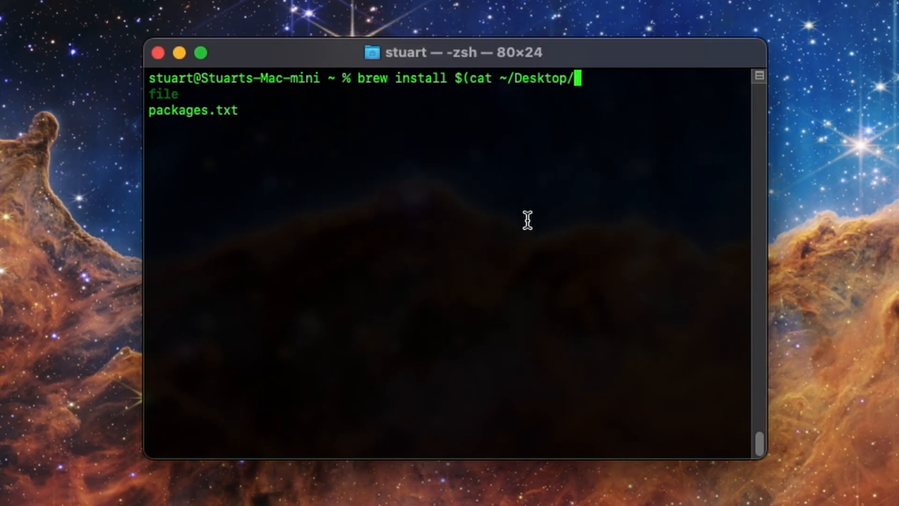
{"action": "type", "text": "packages.txt"}
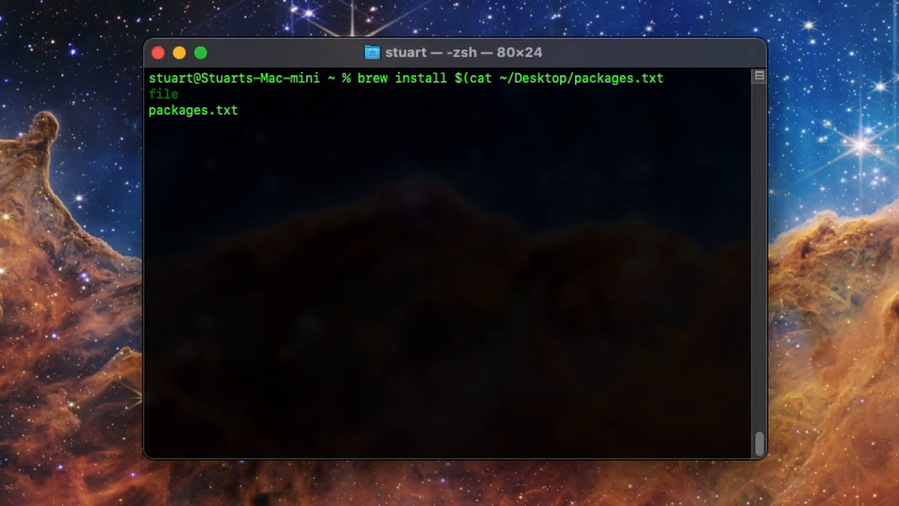
{"action": "key", "text": "Tab"}
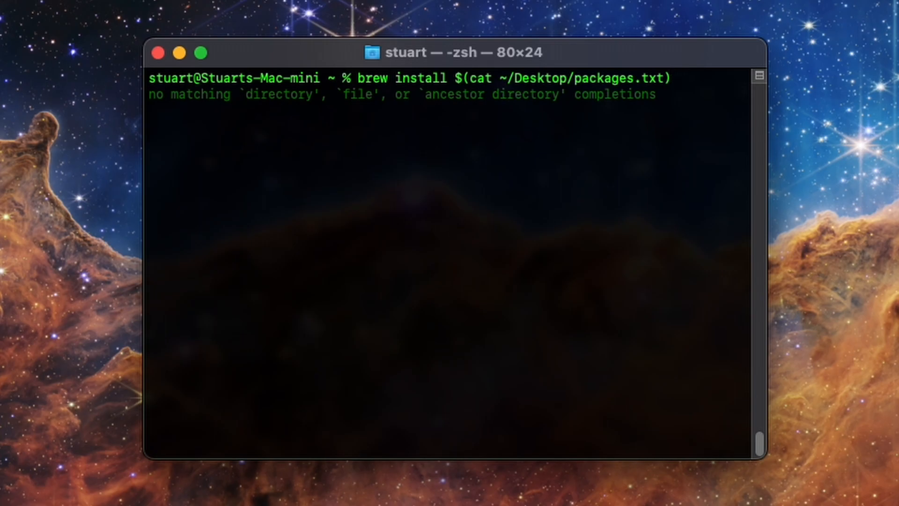
{"action": "mouse_move", "coordinate": [536, 237]}
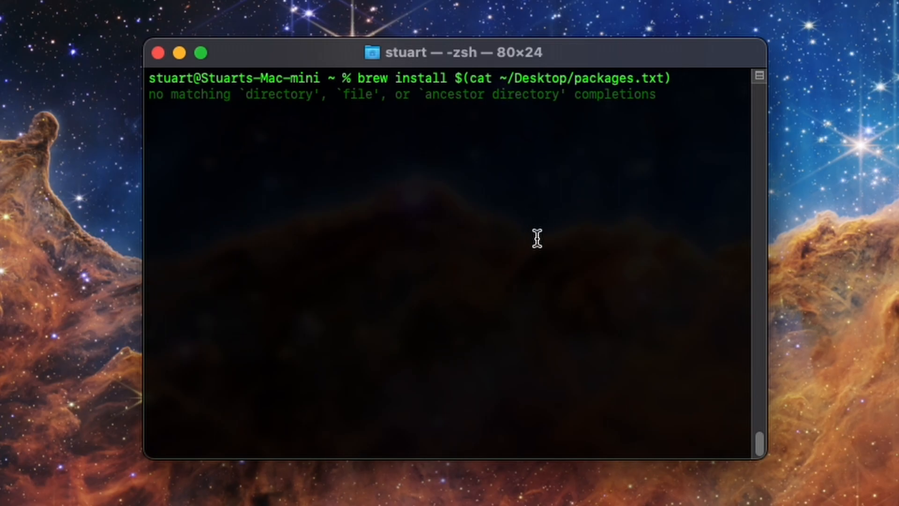
{"action": "mouse_move", "coordinate": [492, 339]}
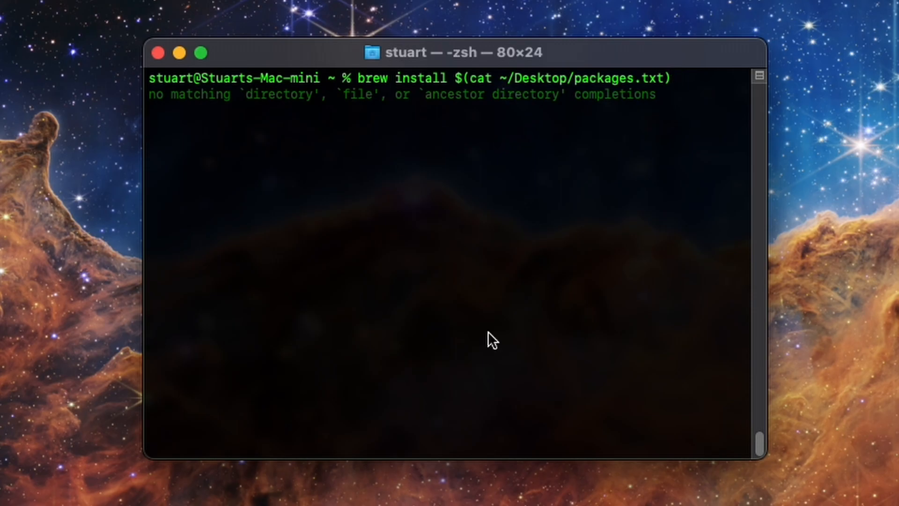
{"action": "key", "text": "Tab"}
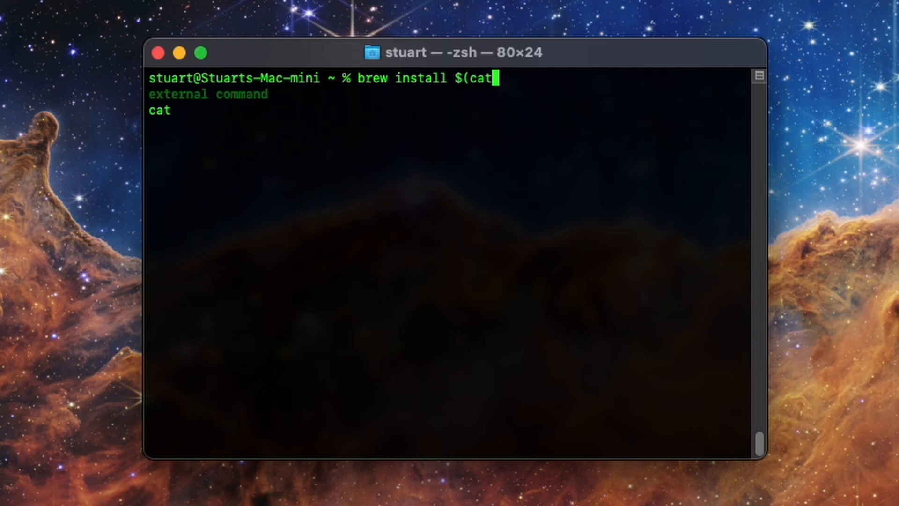
- Run brew install $(cat /Users/stuart/Desktop/packages.txt) for the three browsers, then clear
{"action": "key", "text": "tab"}
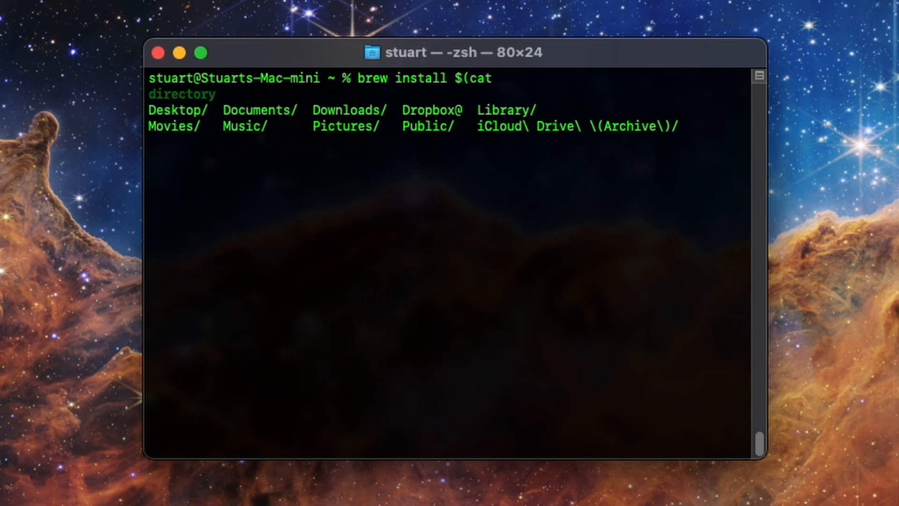
{"action": "type", "text": "/Users/stuart/Desktop/packages.txt"}
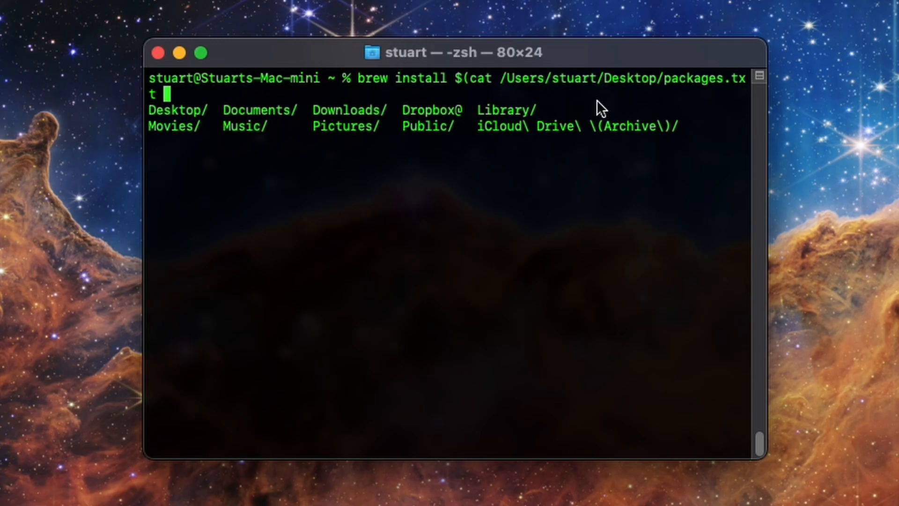
{"action": "type", "text": ")"}
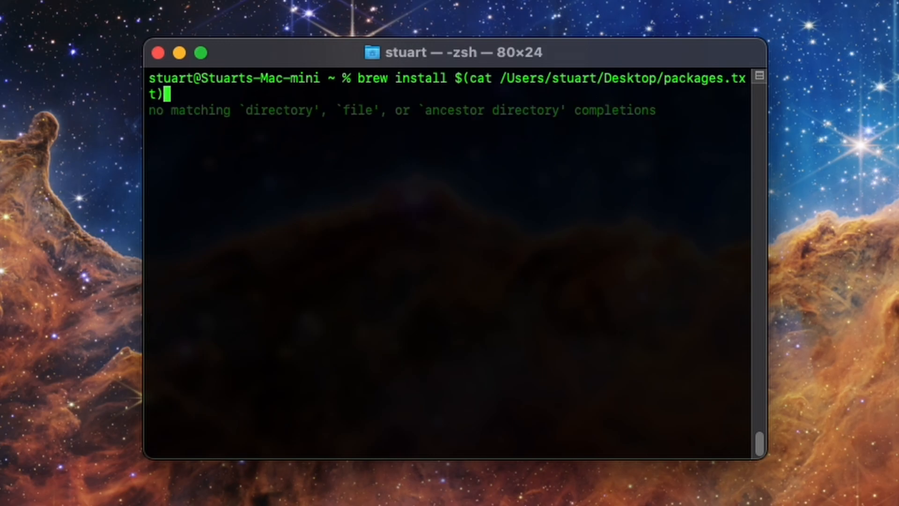
{"action": "key", "text": "Return"}
{"action": "type", "text": "clear"}
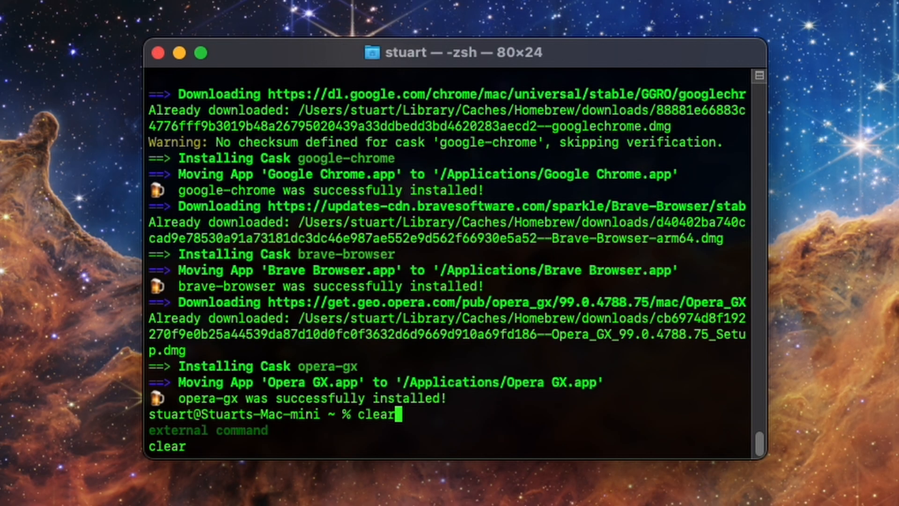
{"action": "key", "text": "Return"}
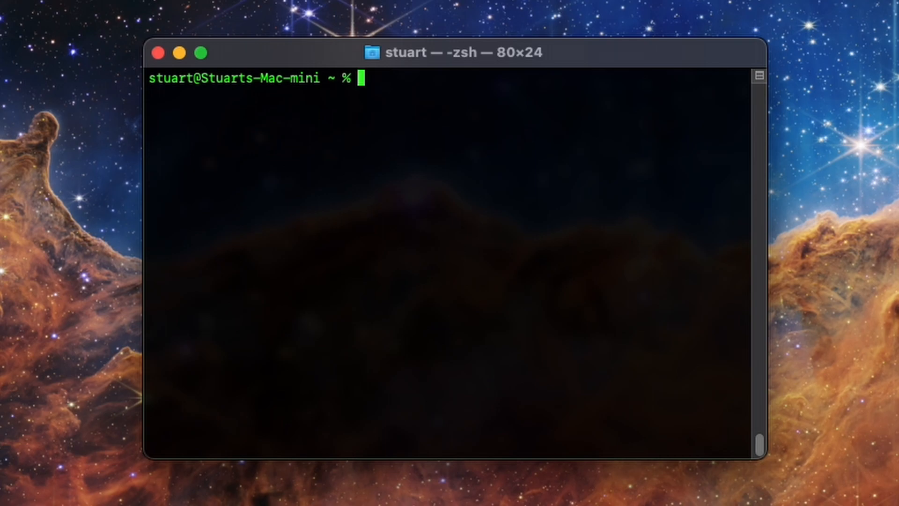
- Run brew update && brew upgrade; update reports already up to date
{"action": "type", "text": "brew update && brew upgrade"}
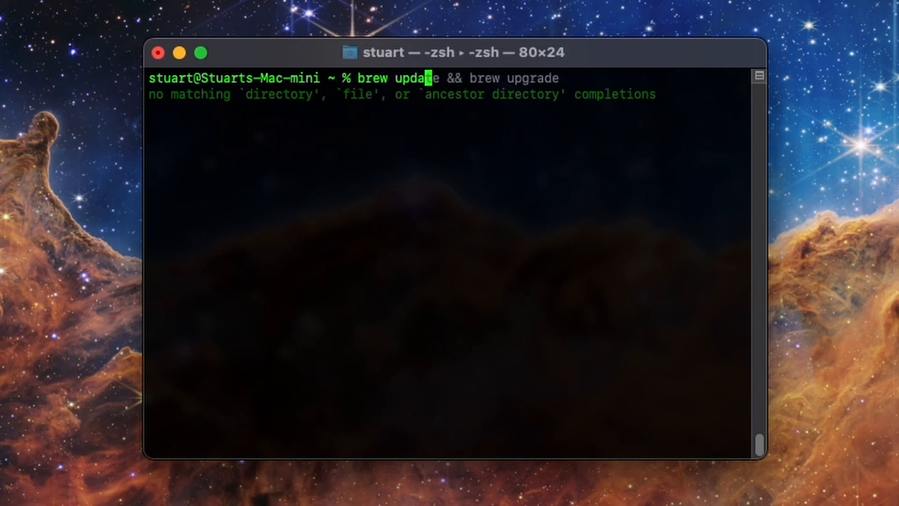
{"action": "key", "text": "Return"}
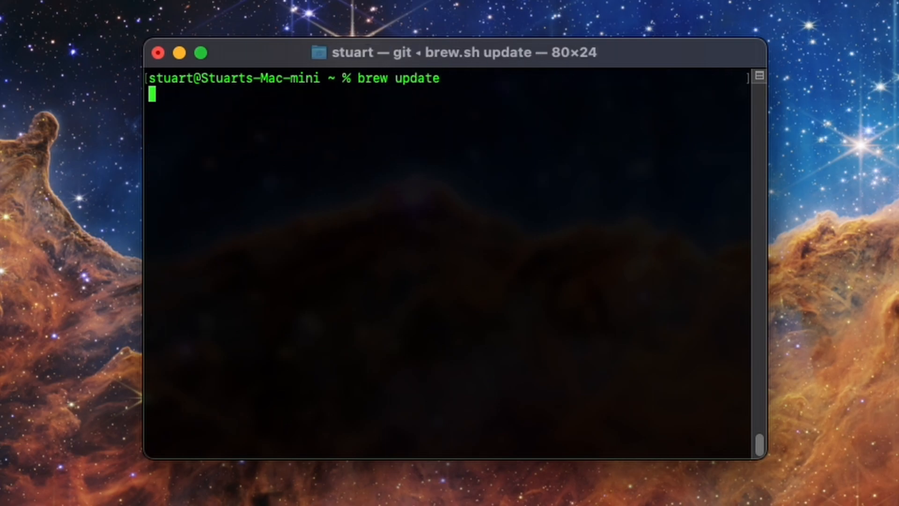
{"action": "key", "text": "Return"}
{"action": "type", "text": "brew upgrade"}
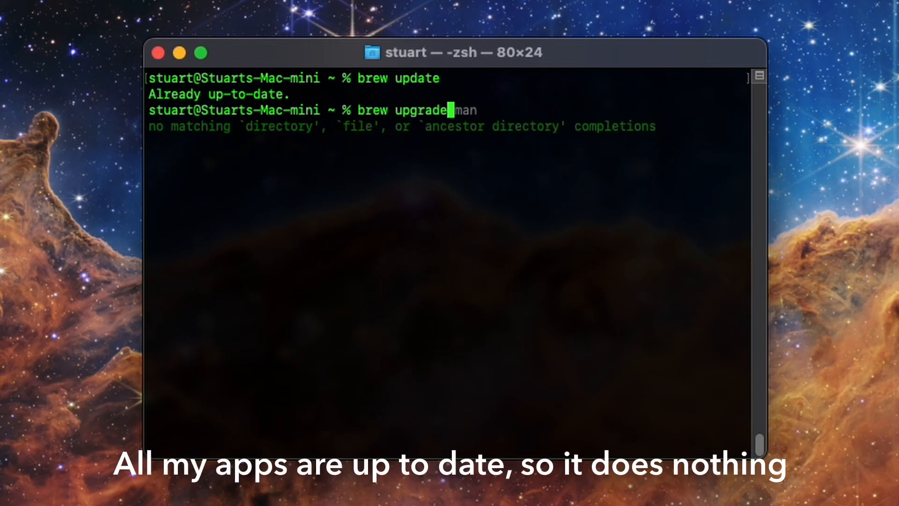
{"action": "key", "text": "Return"}
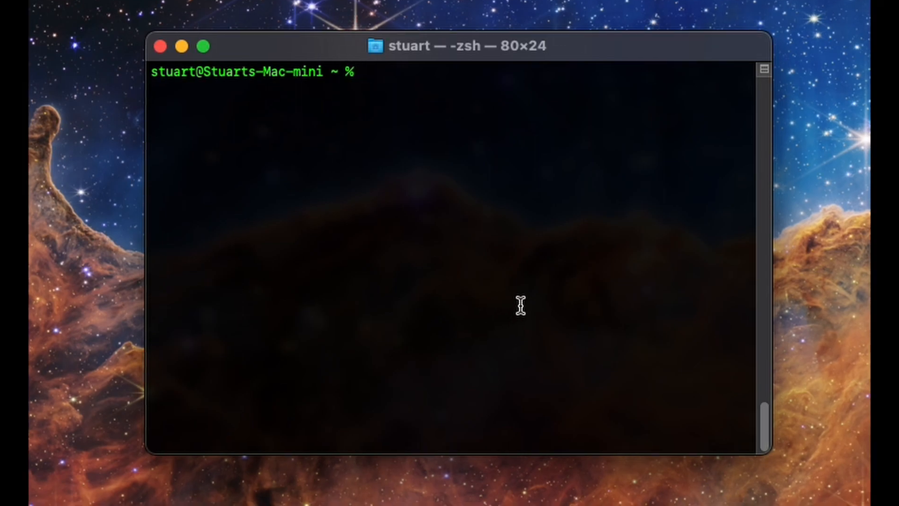
{"action": "mouse_move", "coordinate": [552, 272]}
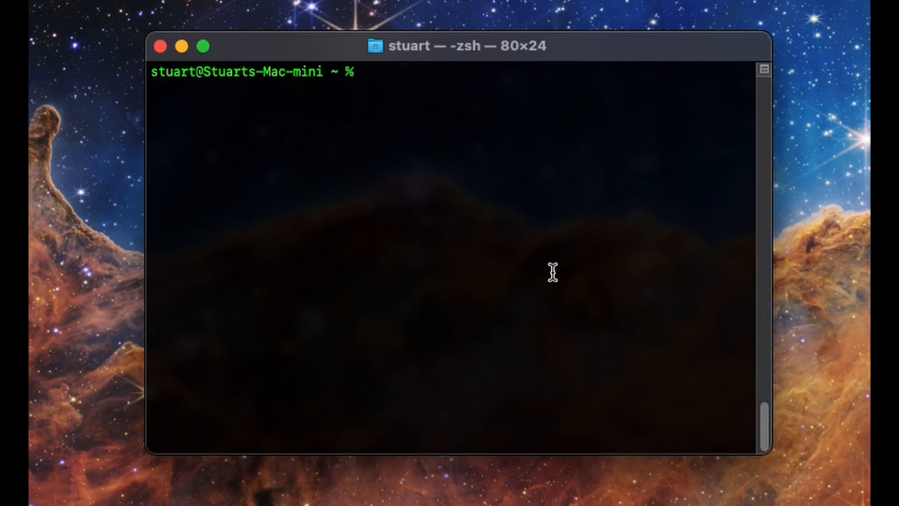
- Run brew uninstall google-chrome brave-browser opera-gx, removing all three apps
{"action": "type", "text": "brew install google-chrome brave-browser opera-gx"}
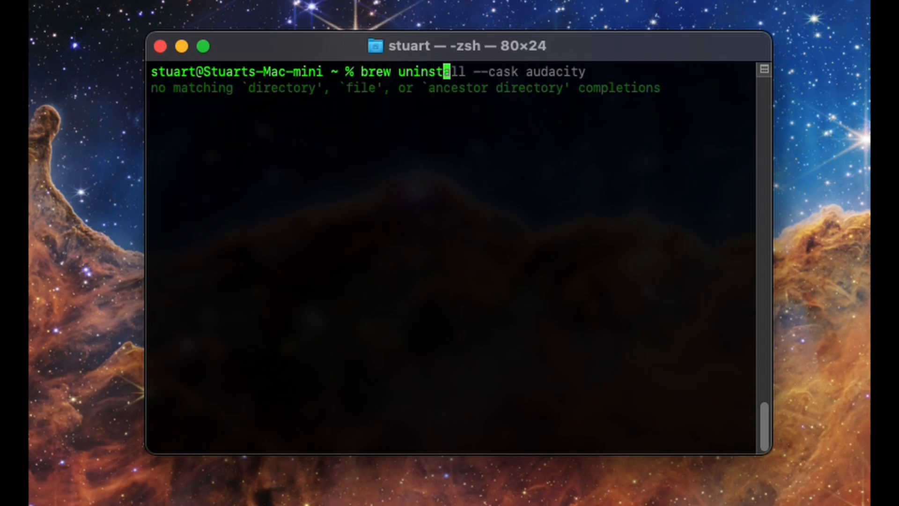
{"action": "key", "text": "Tab"}
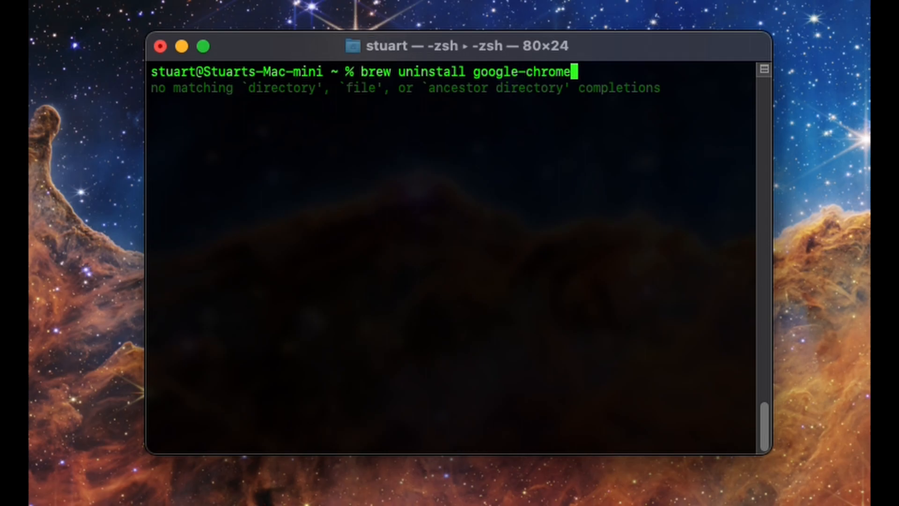
{"action": "key", "text": "Tab"}
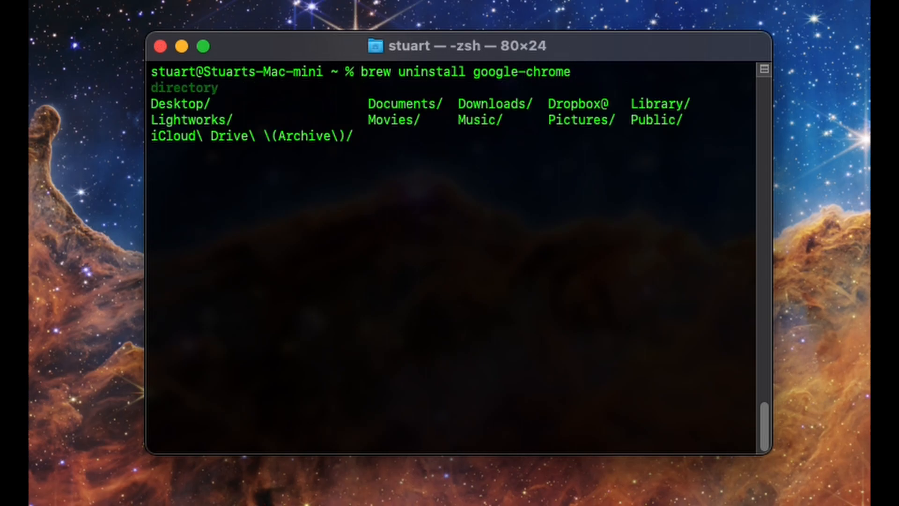
{"action": "type", "text": "brave-brows"}
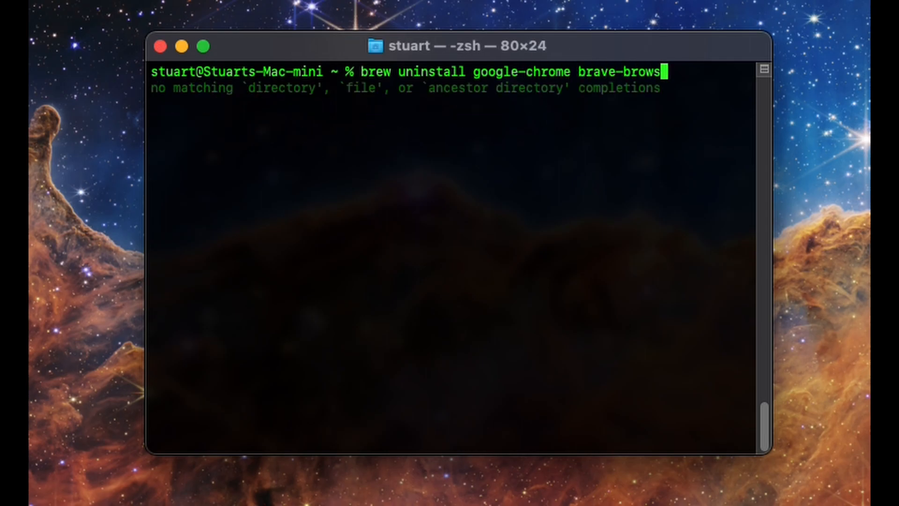
{"action": "type", "text": "er o"}
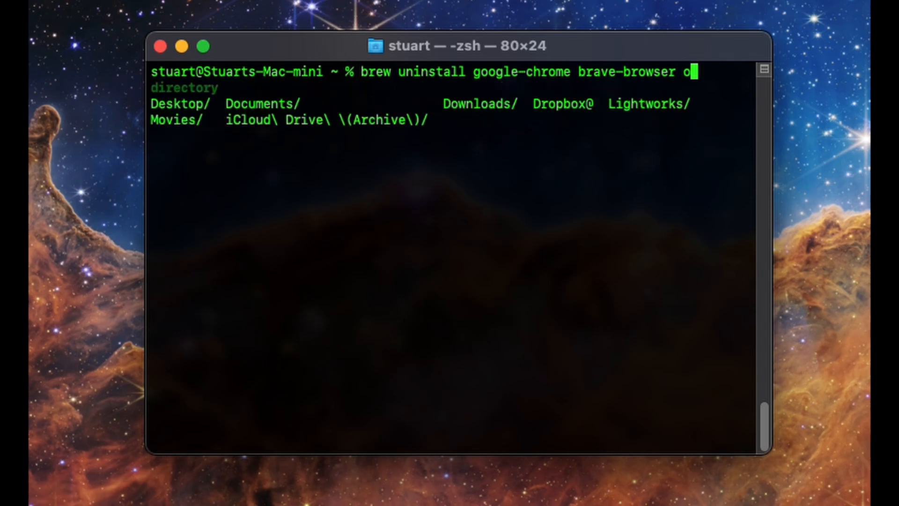
{"action": "type", "text": "pera-gx"}
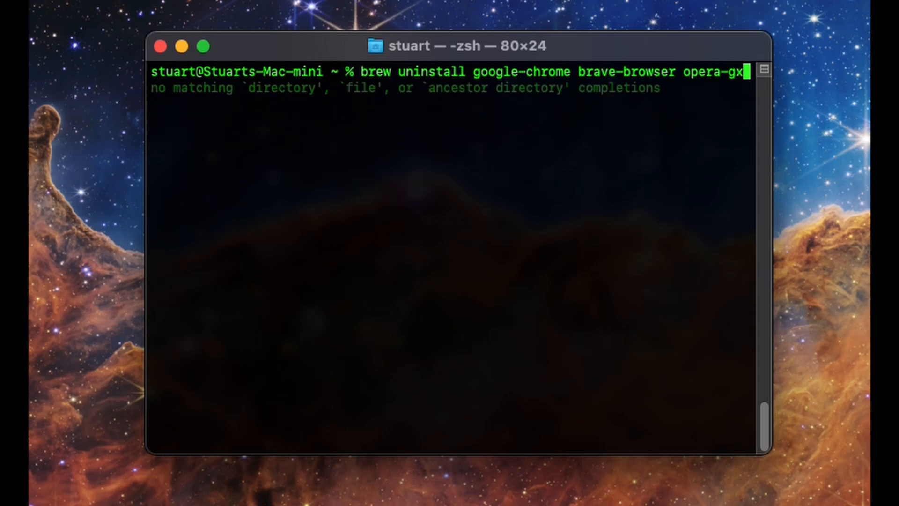
{"action": "key", "text": "Return"}
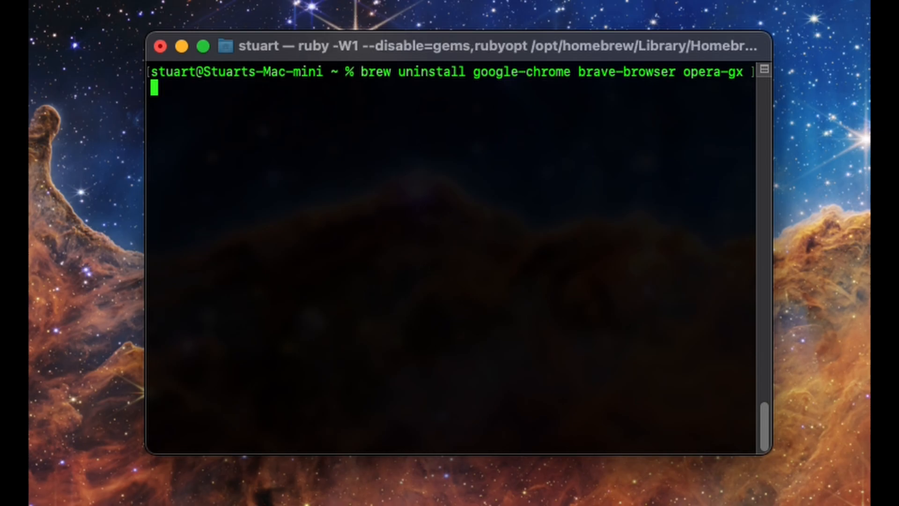
{"action": "key", "text": "Return"}
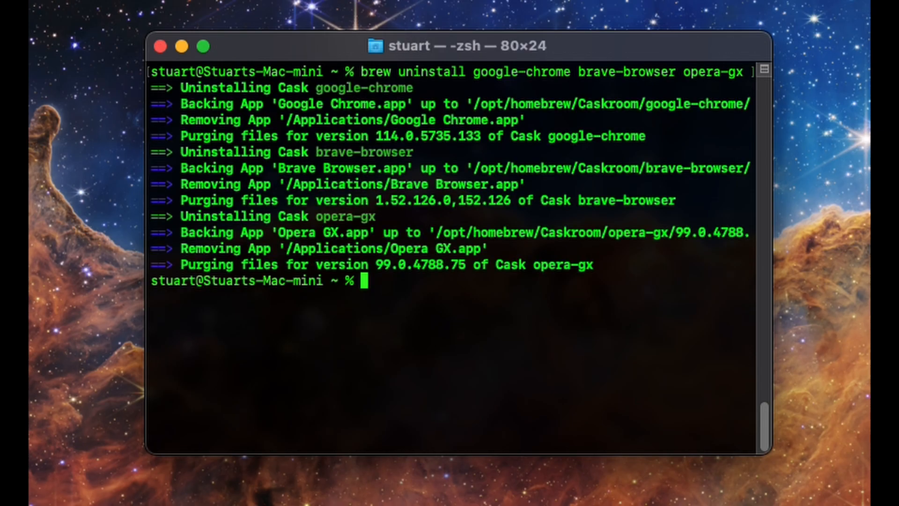